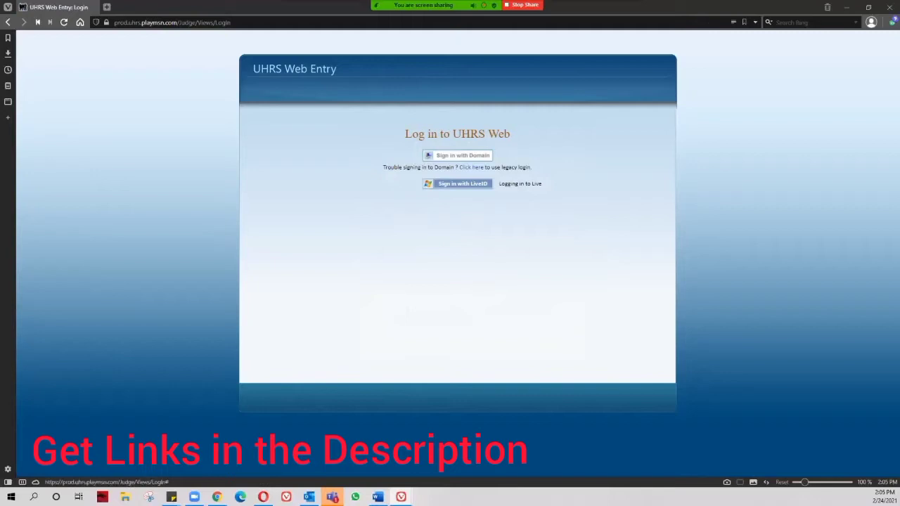
click(457, 183)
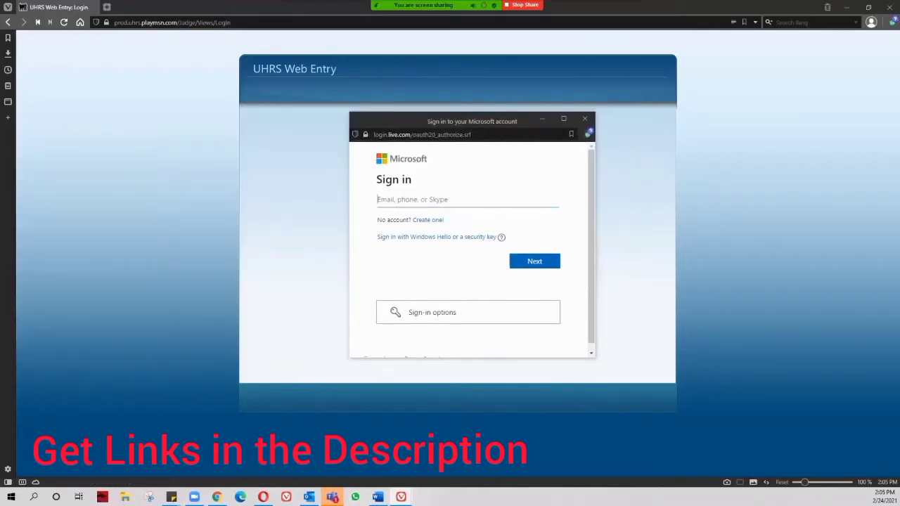
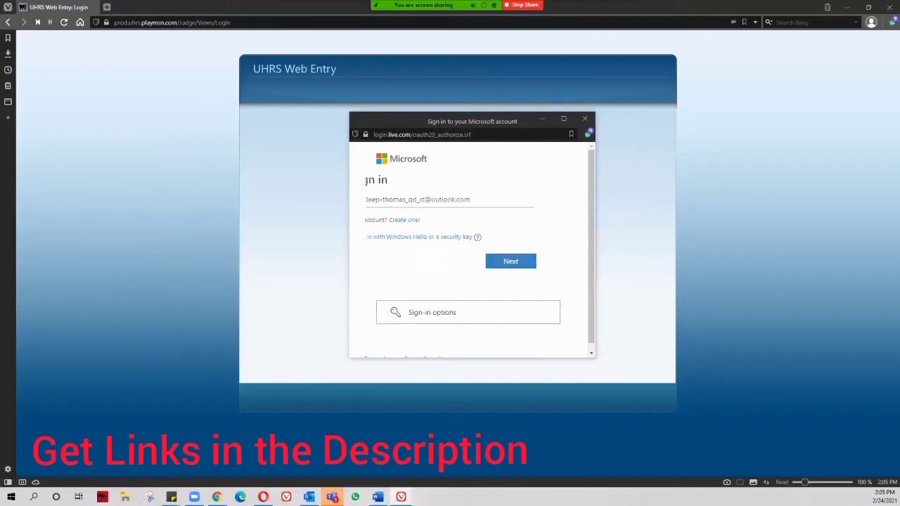
click(510, 260)
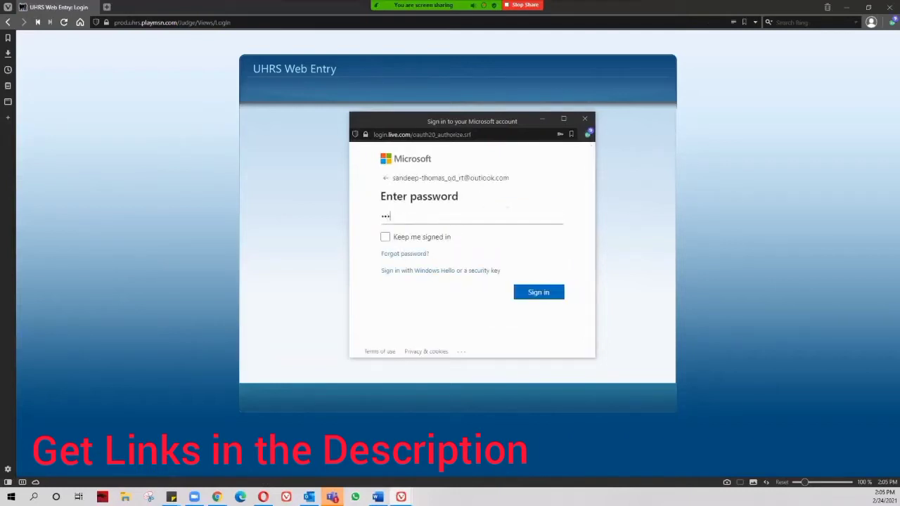
text(password)
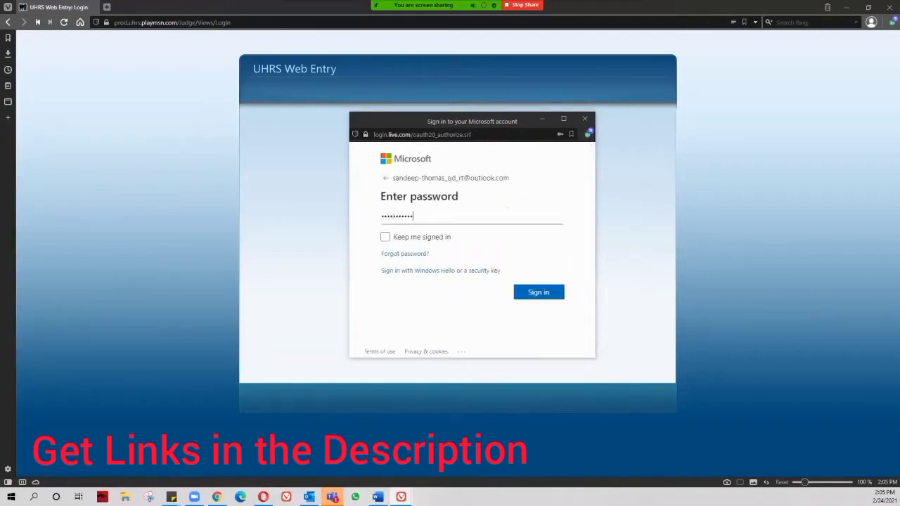
click(538, 292)
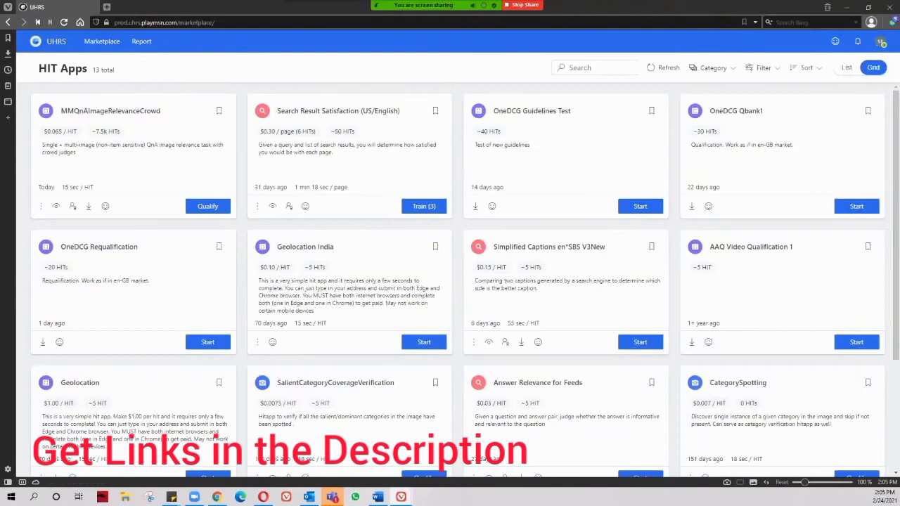
mouse_move(881, 41)
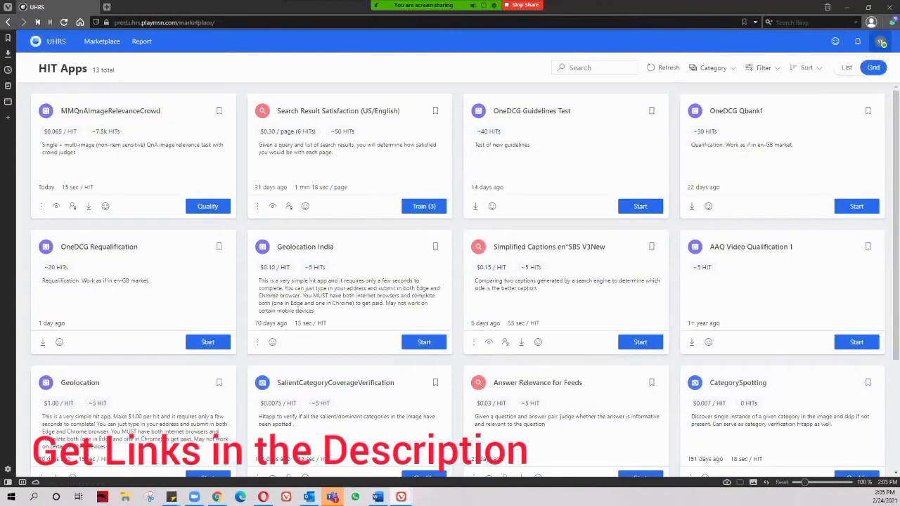
- Open the profile panel showing the default all-tasks view setting
click(881, 42)
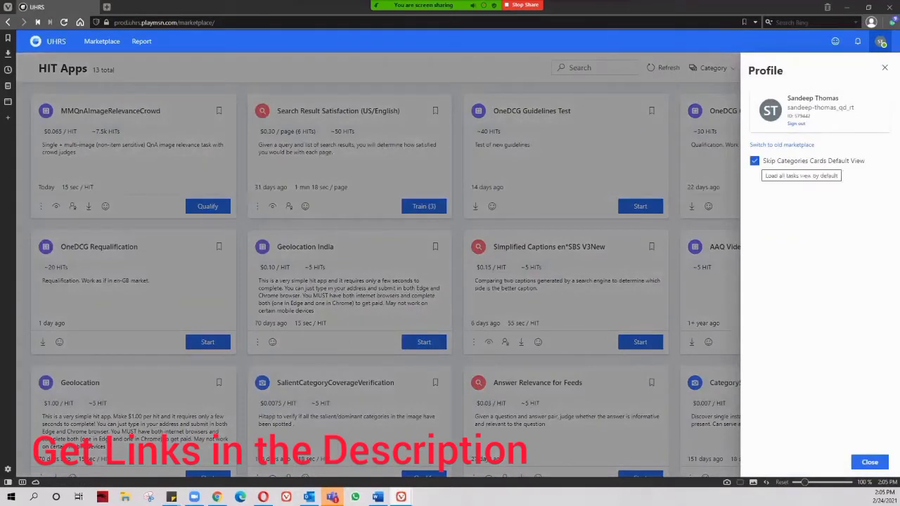
- Close the profile panel to return to the 13-app marketplace
click(869, 462)
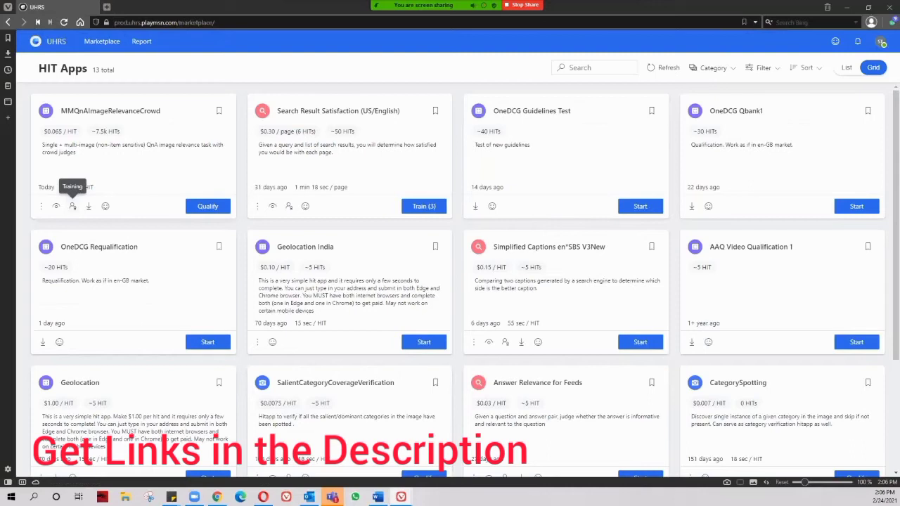
mouse_move(88, 206)
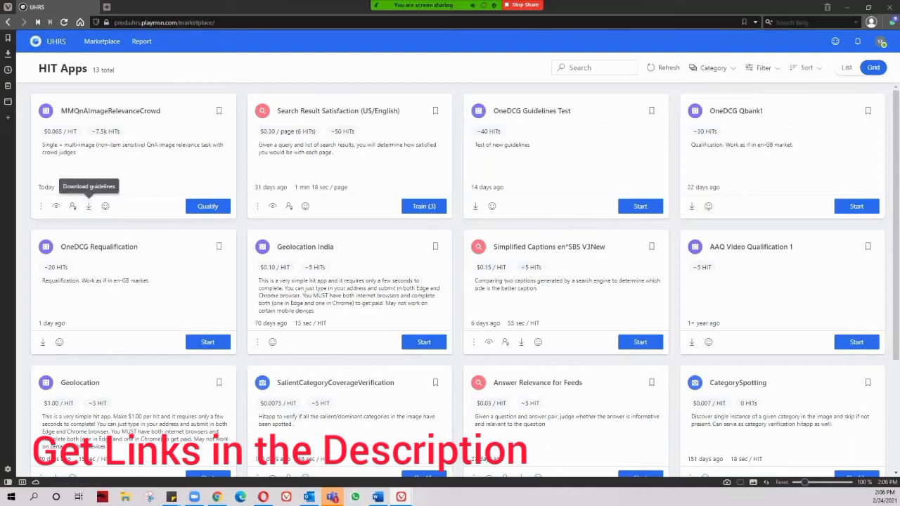
- Read the MMQnAImageRelevanceCrowd guidelines document, then return to the marketplace tab
click(88, 206)
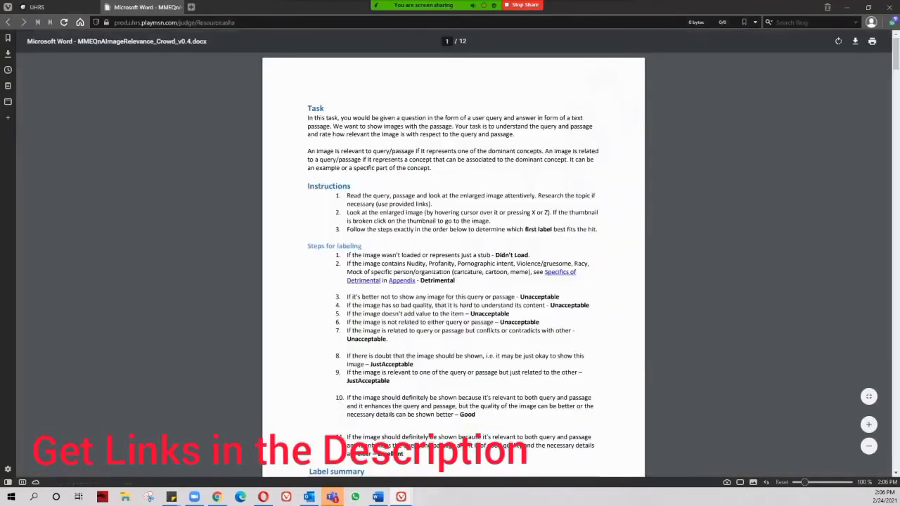
scroll(down, 3)
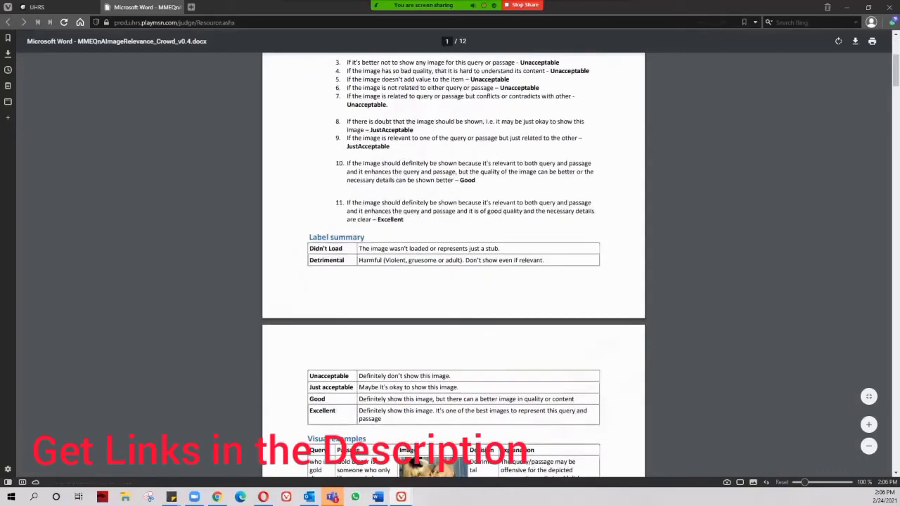
scroll(down, 3)
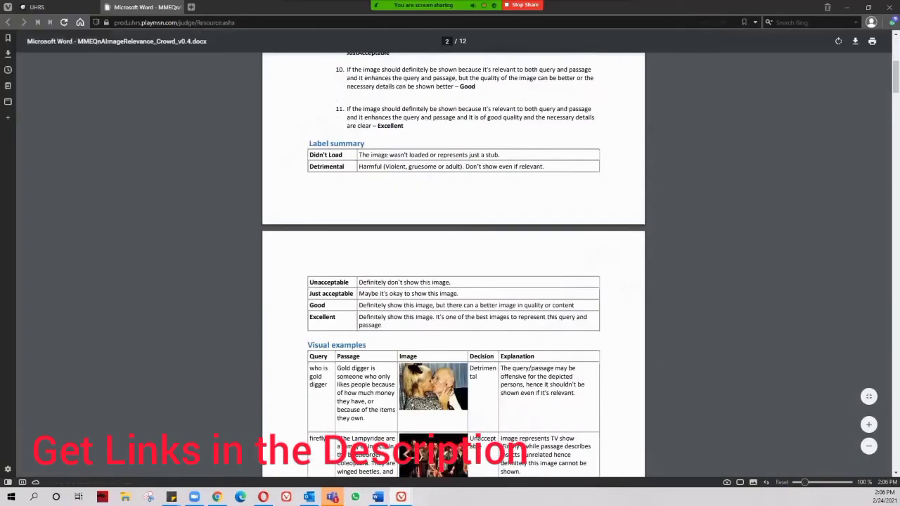
click(36, 6)
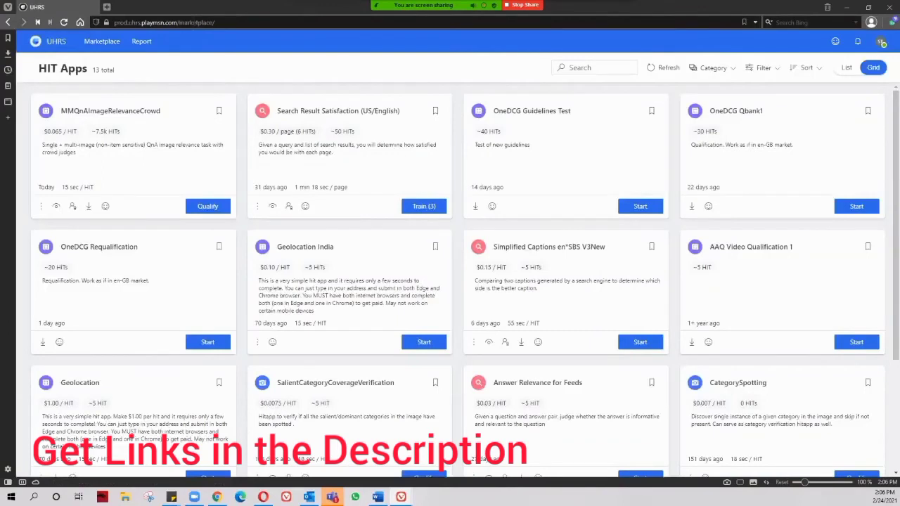
mouse_move(207, 206)
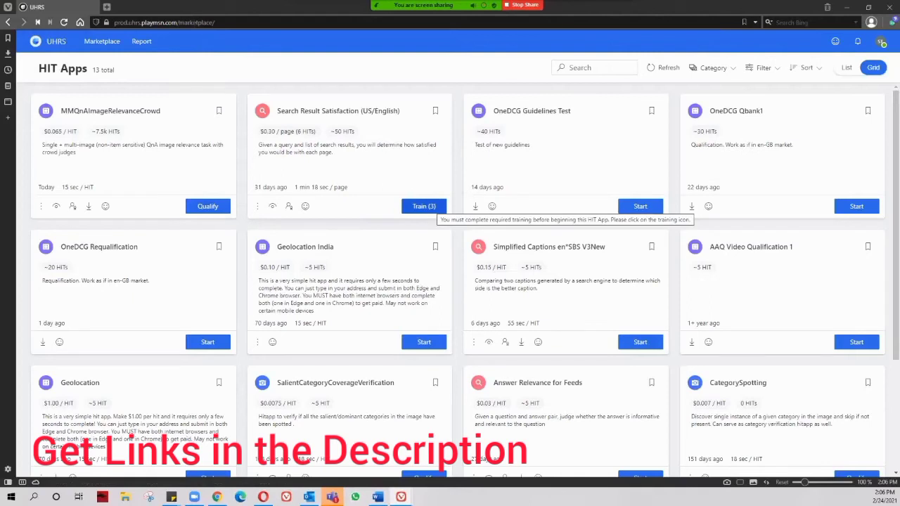
mouse_move(207, 206)
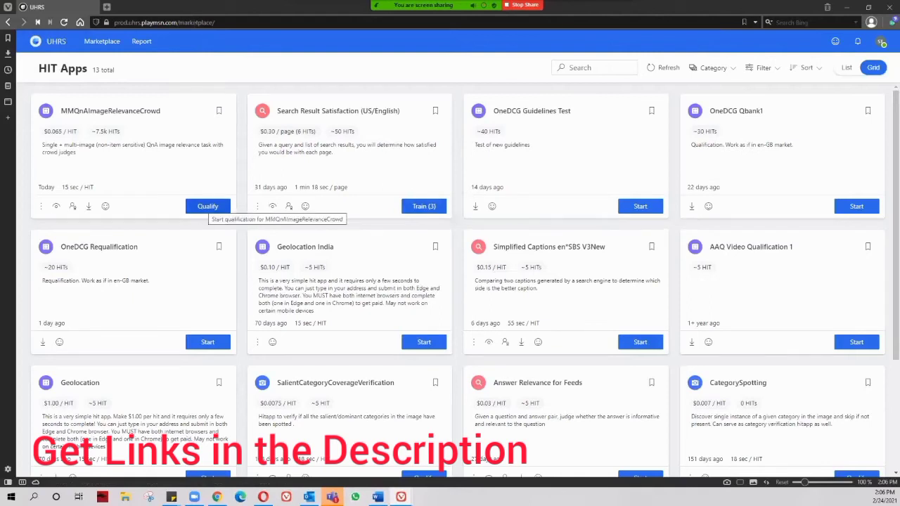
- Start the Answer Relevance for Feeds app and view its no-HITs notice
click(207, 206)
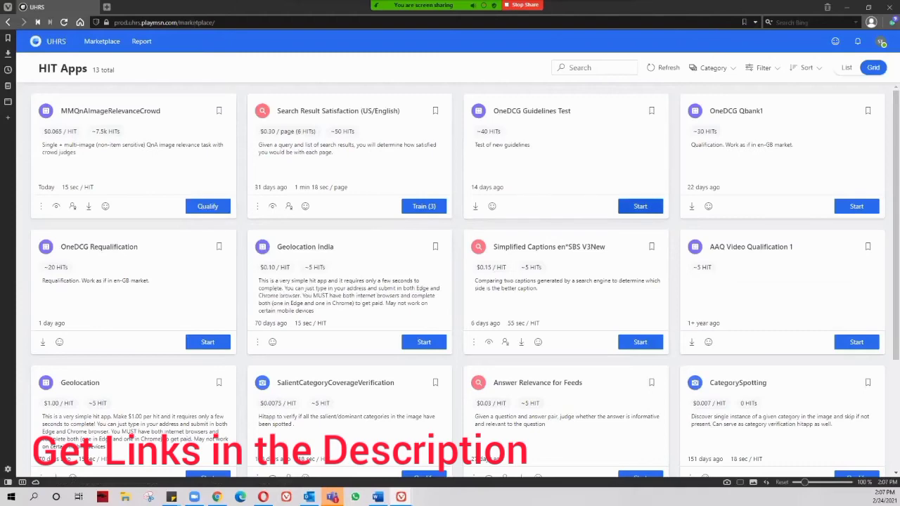
mouse_move(640, 206)
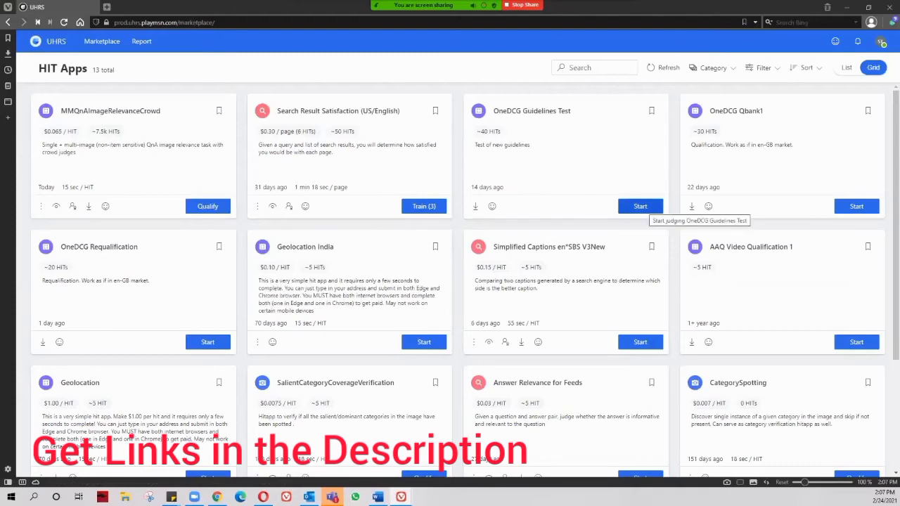
scroll(down, 3)
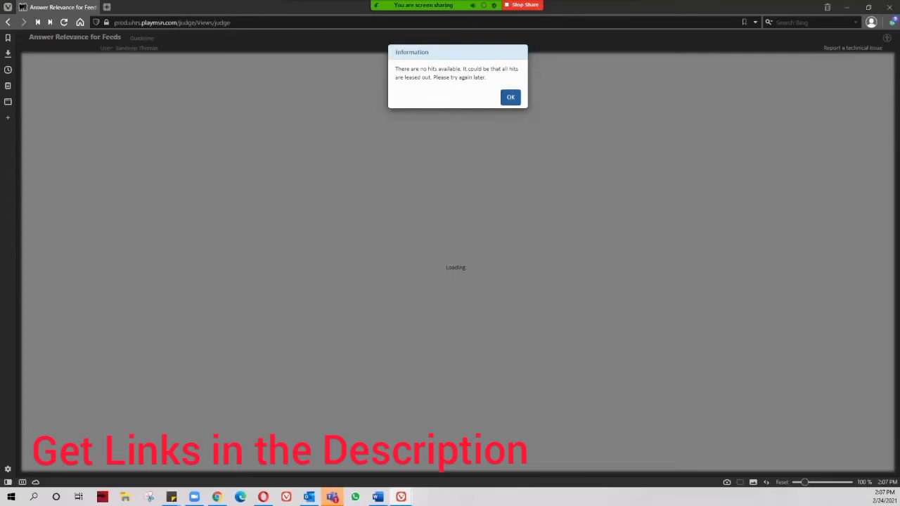
- Dismiss the no-HITs message and reload the HIT Apps marketplace listing
click(510, 97)
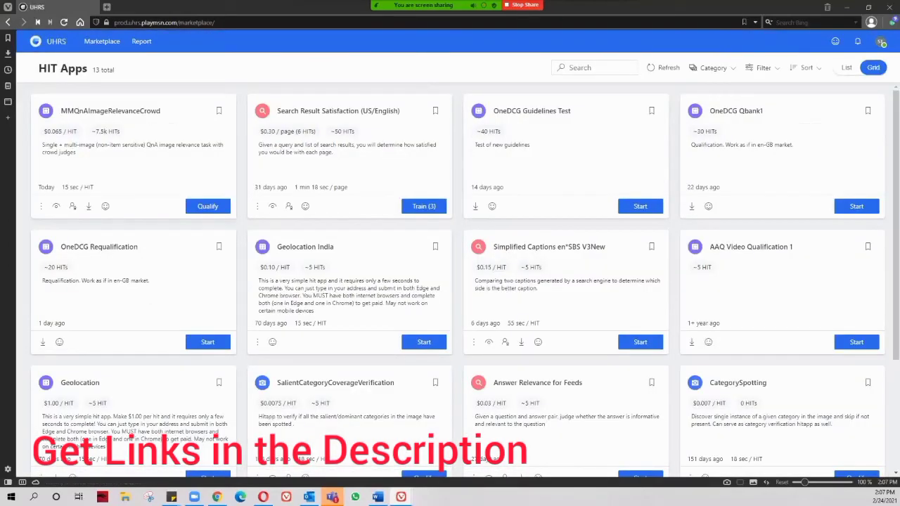
double_click(106, 132)
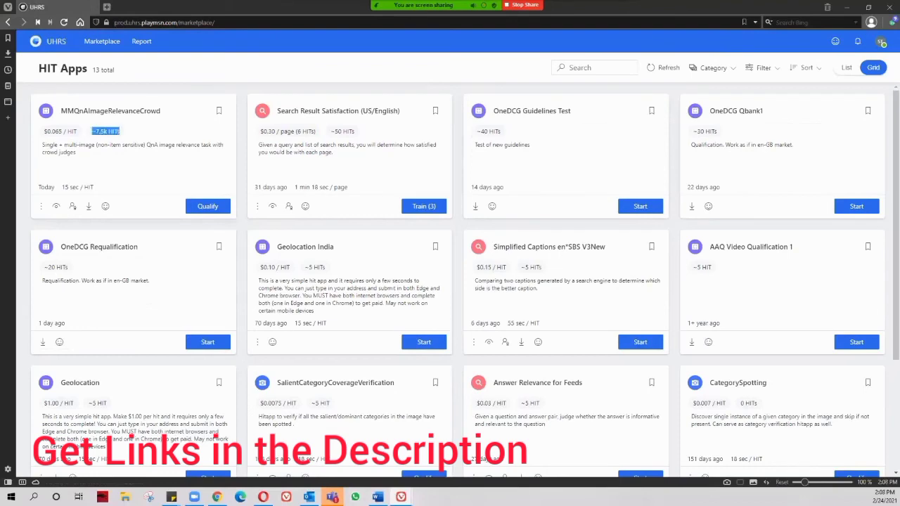
scroll(down, 3)
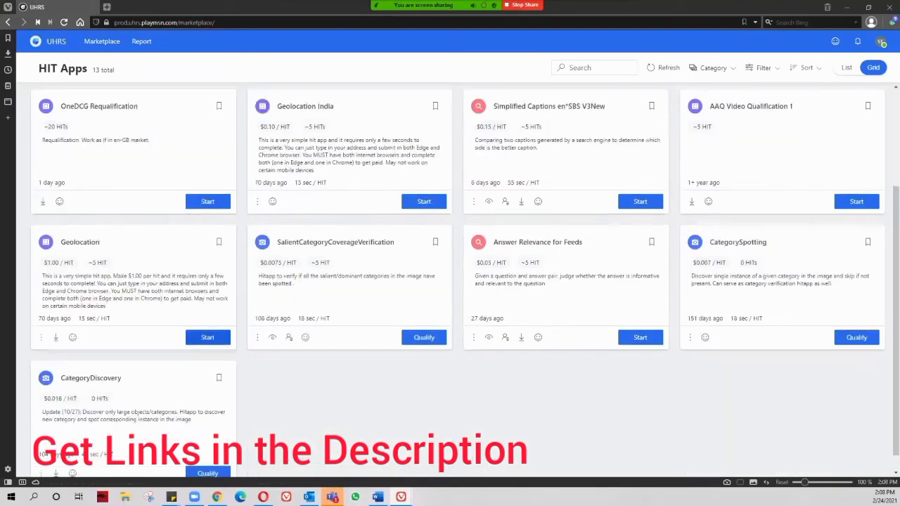
click(207, 337)
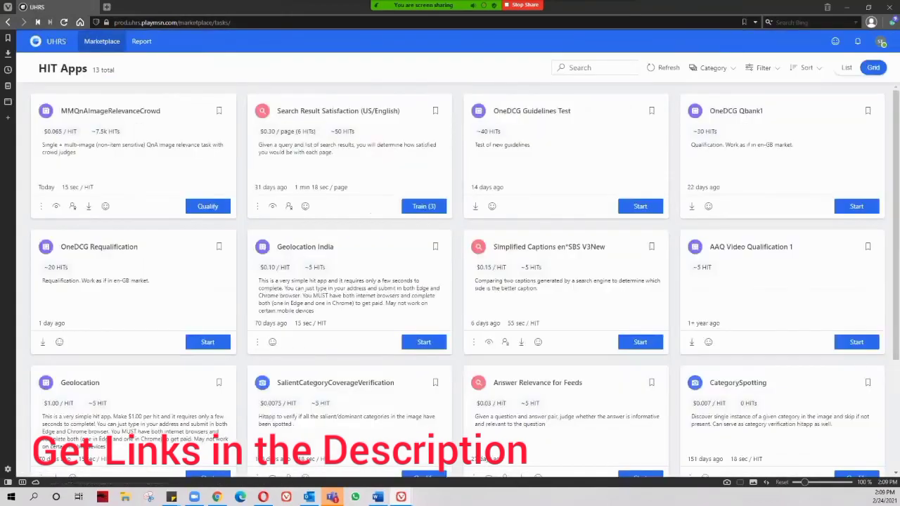
- View the Report page: 415 judgments, 8 hr 4 min, $21.05 total earnings
click(141, 41)
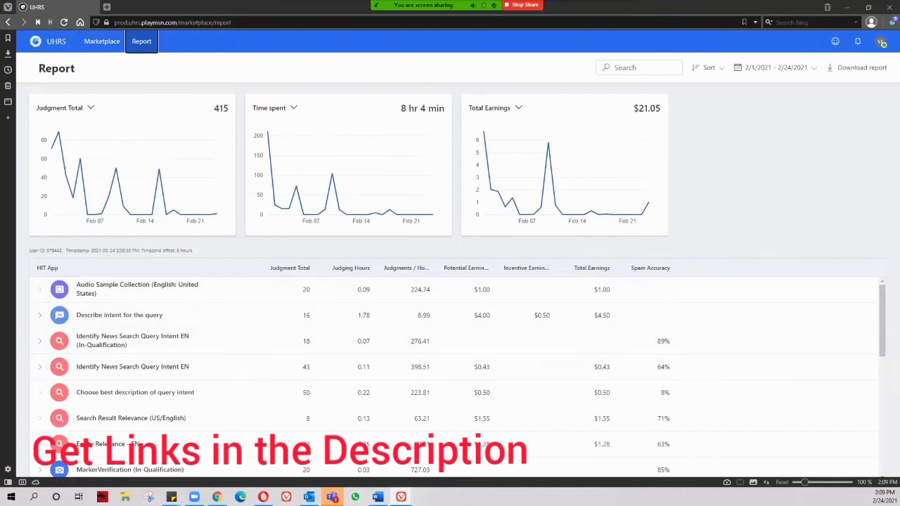
scroll(down, 3)
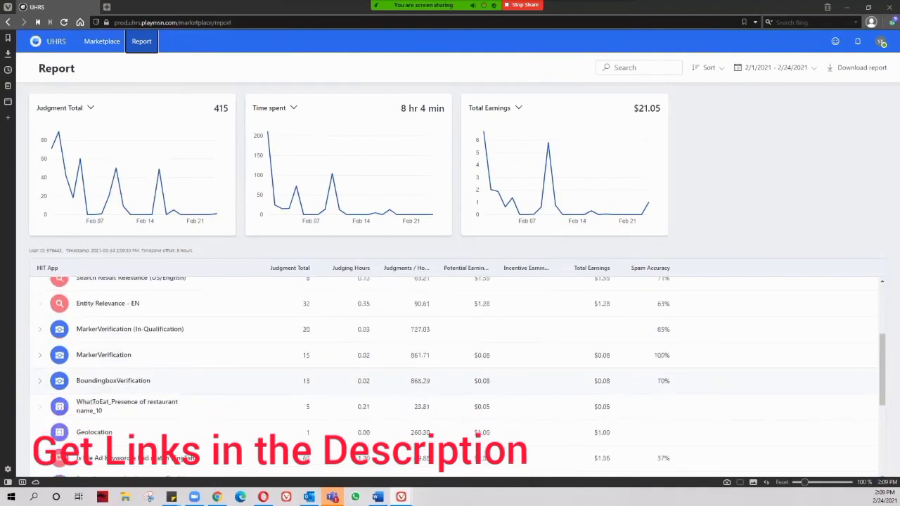